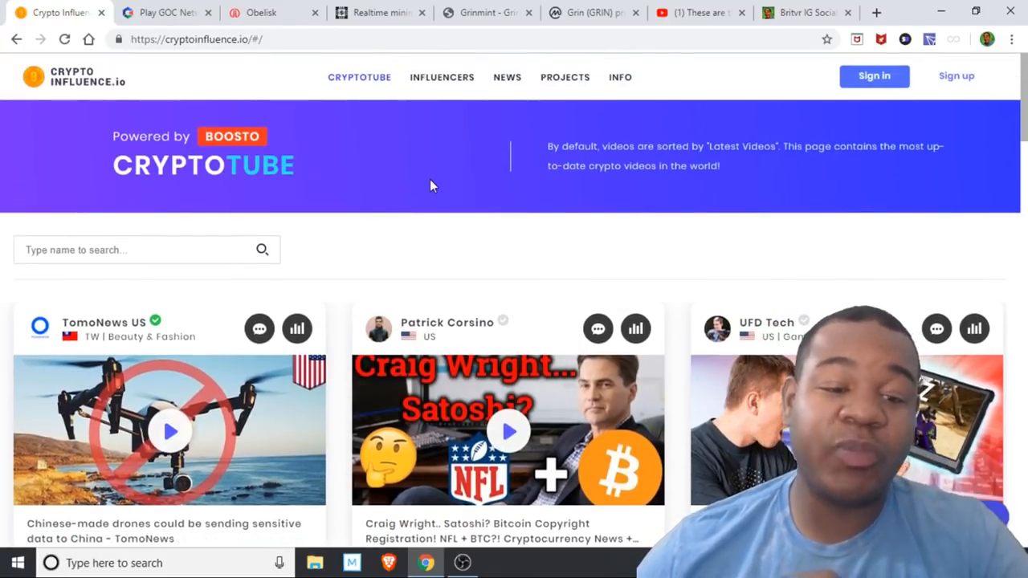
Switch to the Play GOC Network tab showing the Big Wheel banner and featured games.
scroll(down, 3)
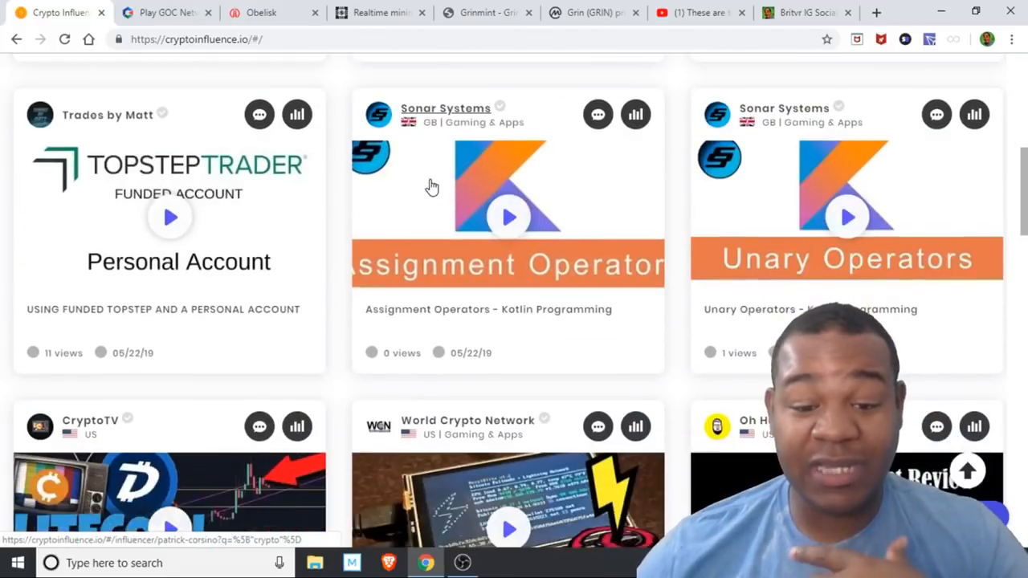
scroll(down, 3)
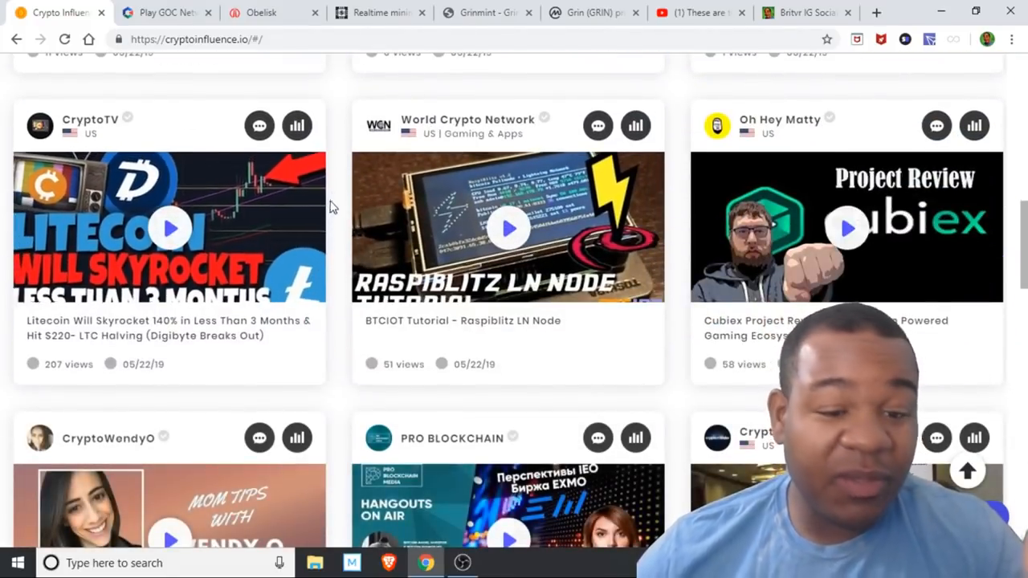
scroll(up, 3)
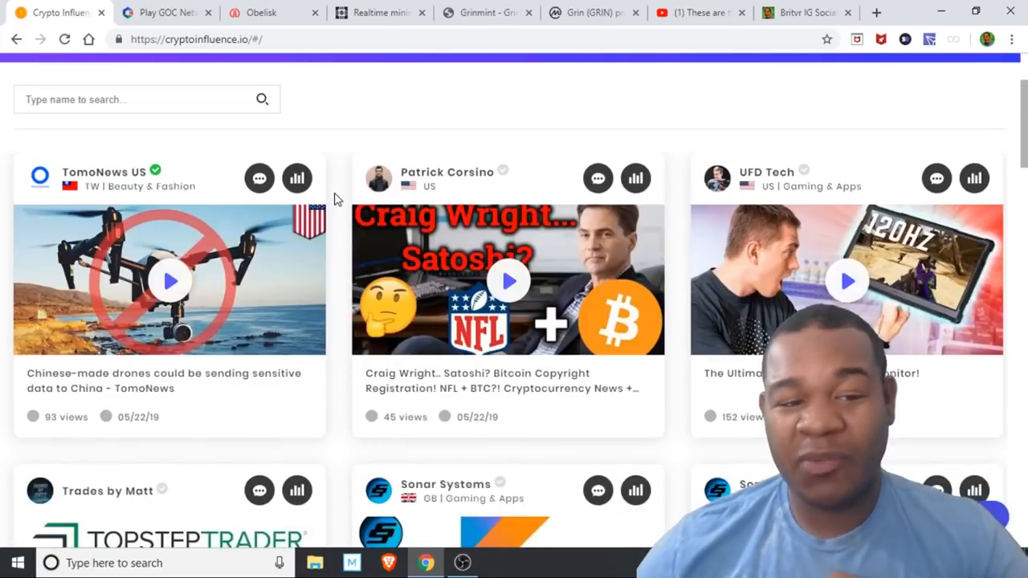
click(161, 13)
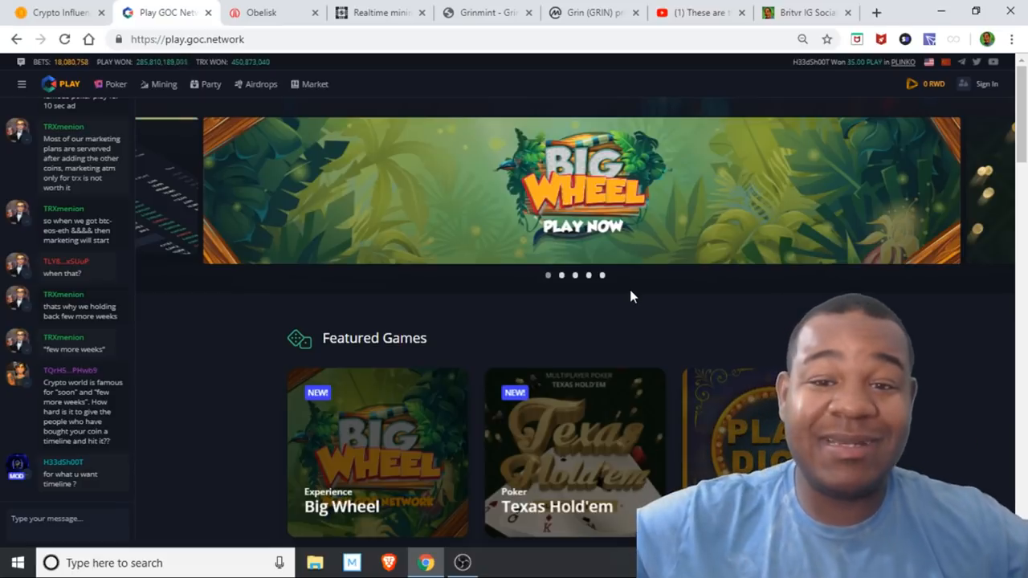
Review the Obelisk GRN1 page, the ASIC Miner Value table, then Grinmint's calculator with 840 GPS31.
click(260, 12)
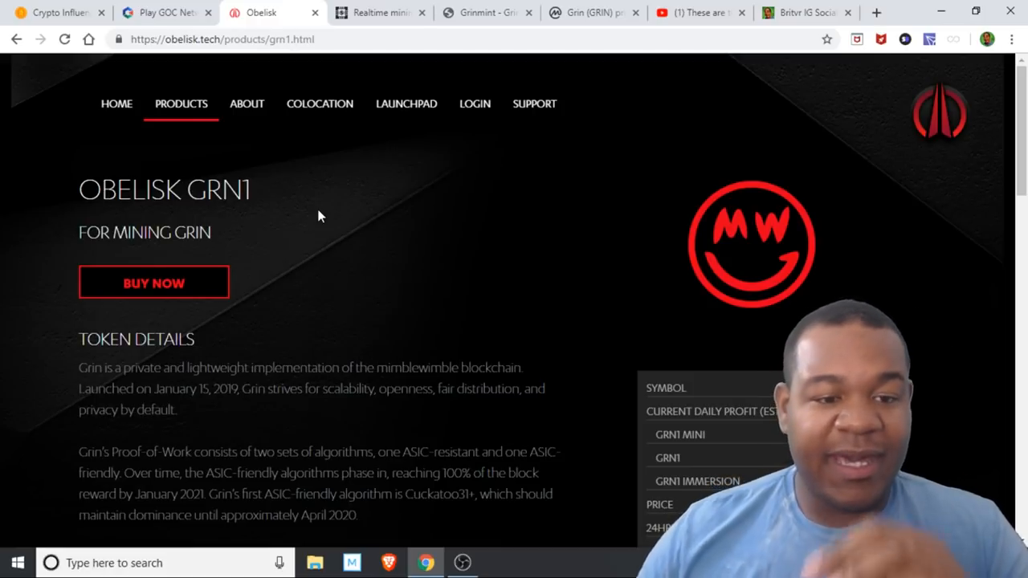
mouse_move(193, 120)
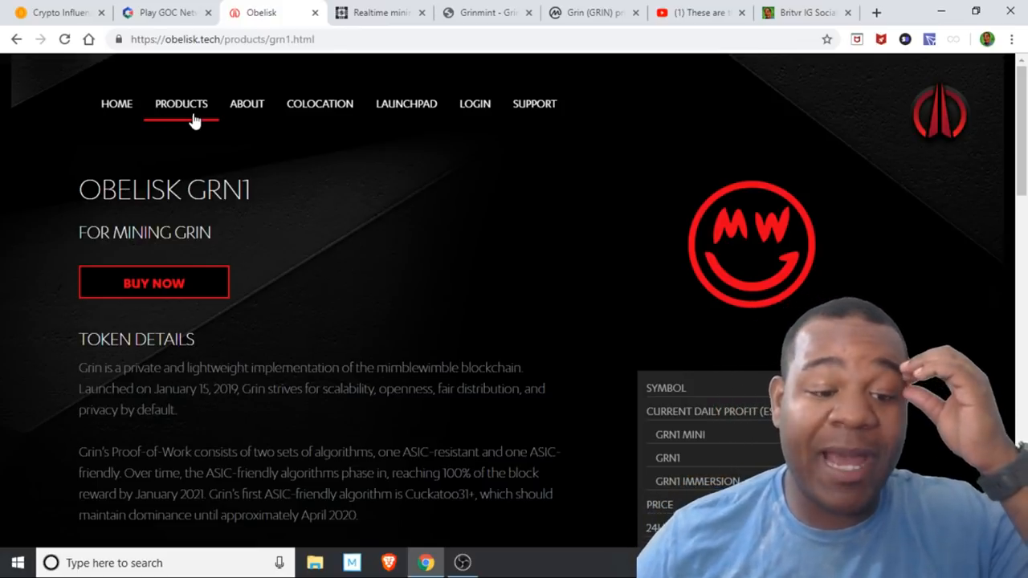
scroll(down, 3)
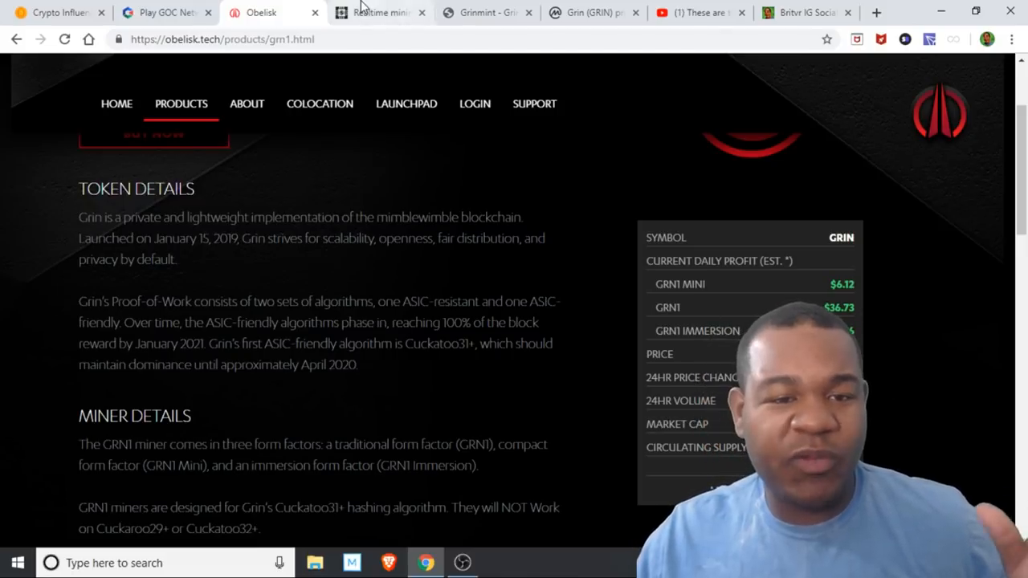
click(378, 13)
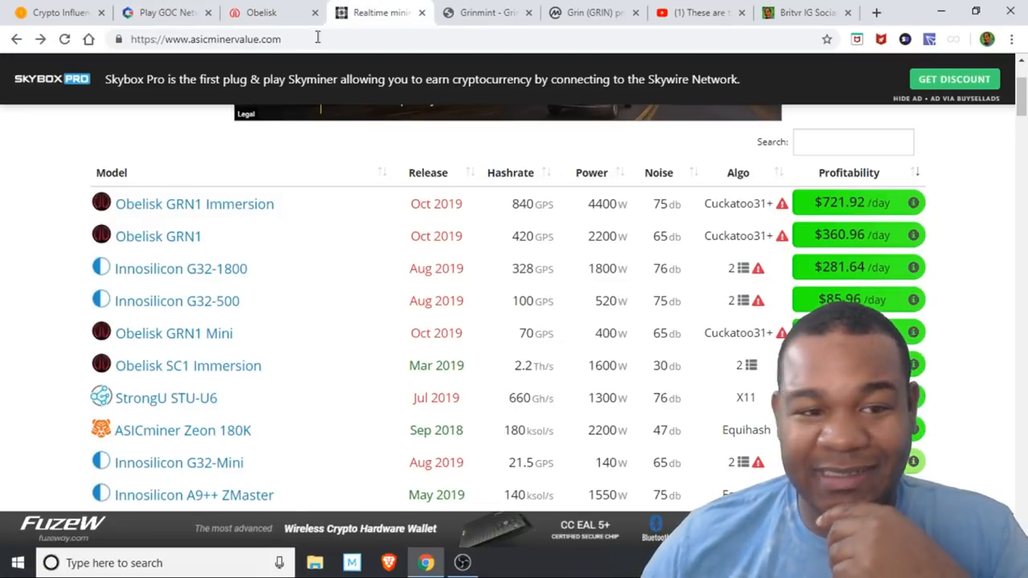
click(485, 13)
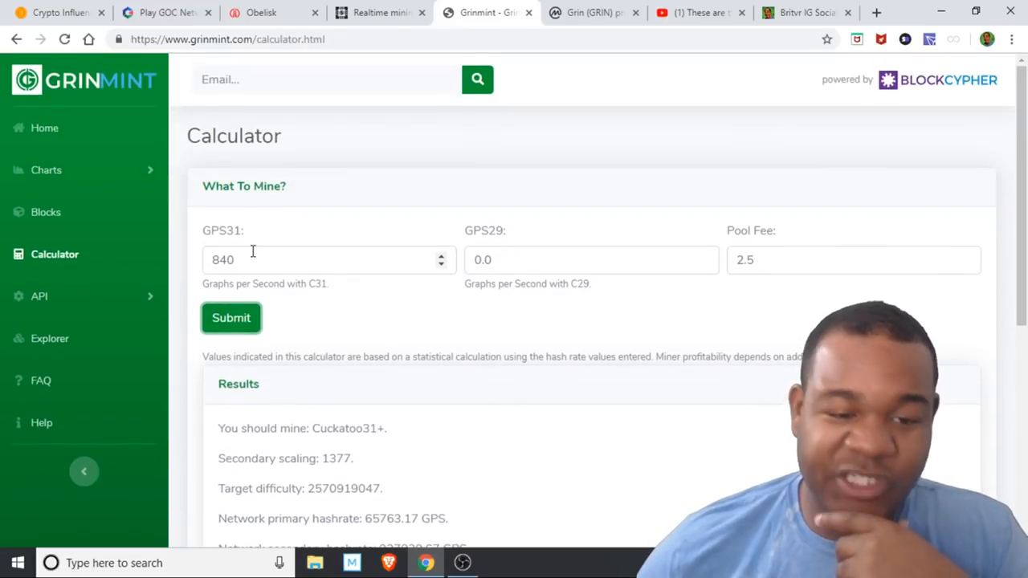
Check Grinmint's ~269 Grin/day reward table, then view CoinMarketCap's Grin price at $2.61.
scroll(down, 3)
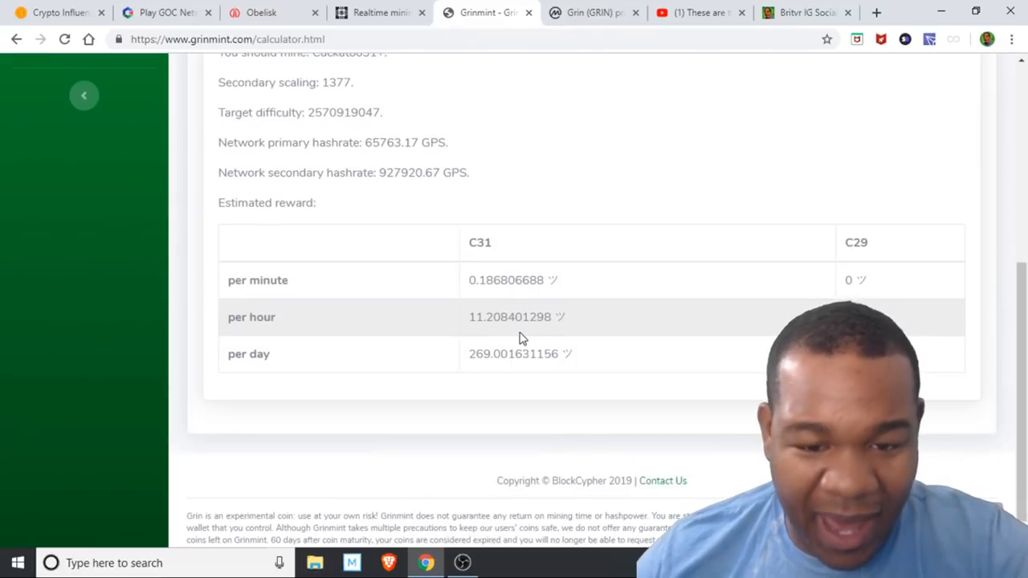
scroll(up, 3)
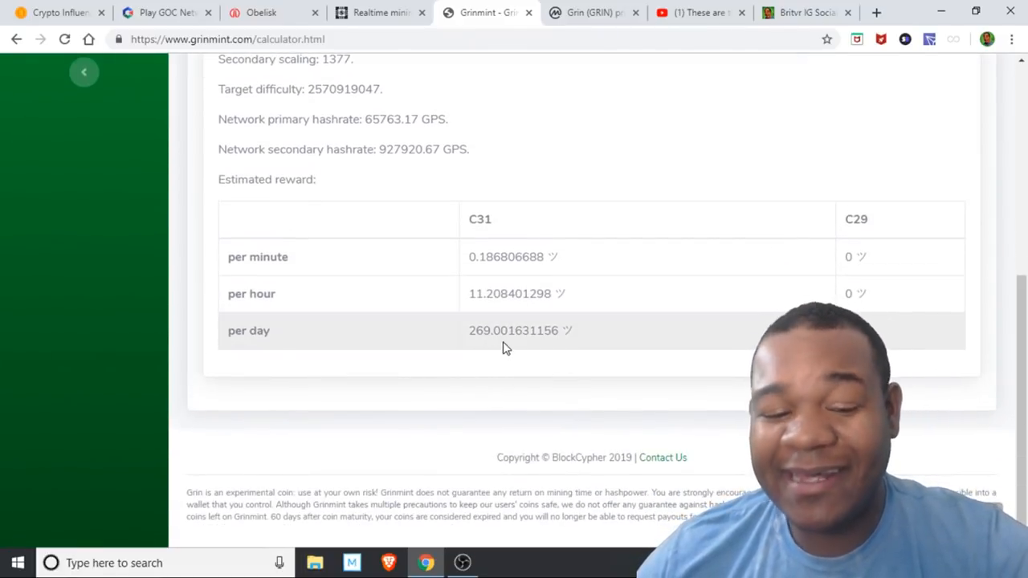
click(591, 13)
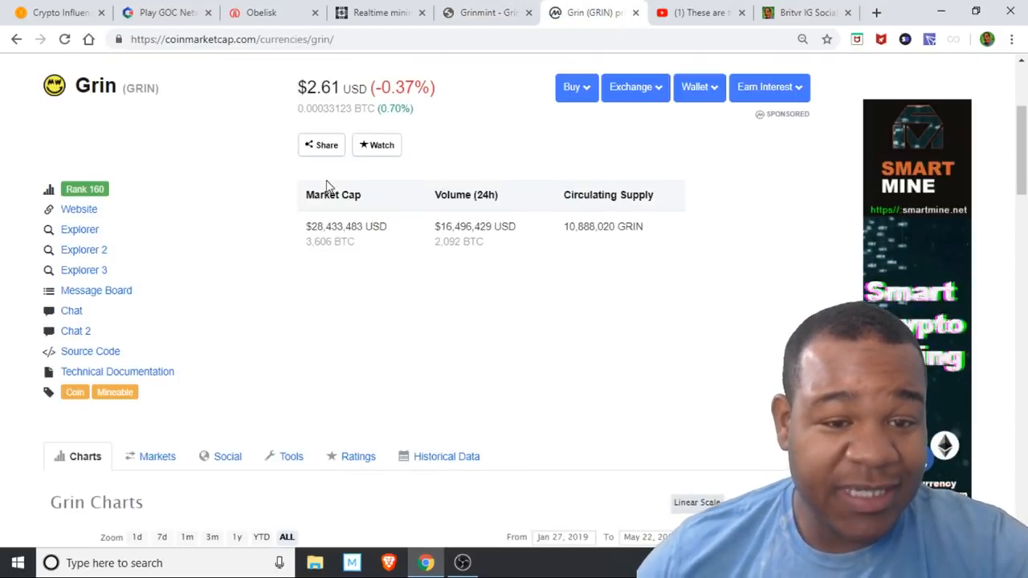
Explore CoinMarketCap's Grin price chart and history.
scroll(down, 3)
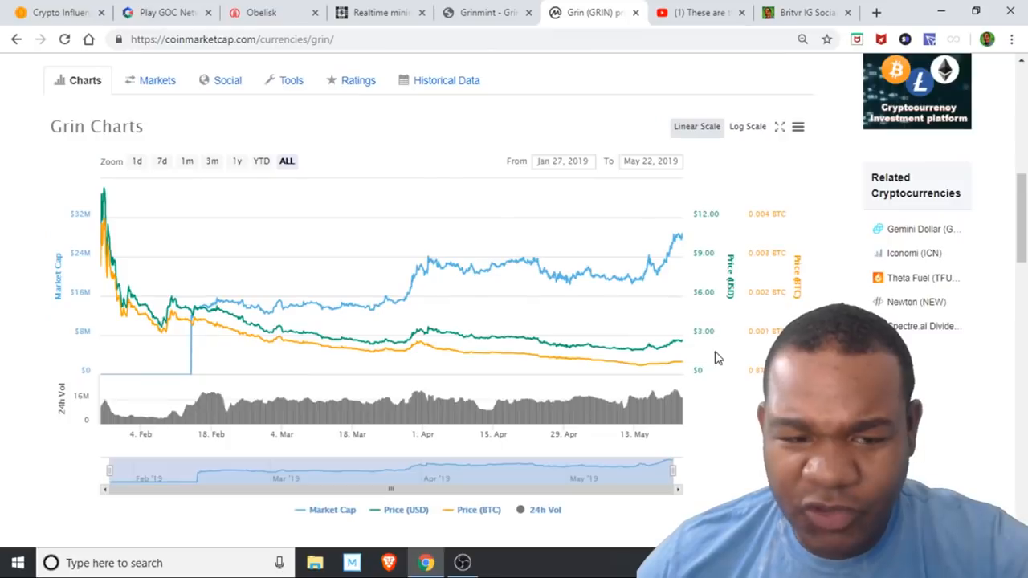
scroll(up, 3)
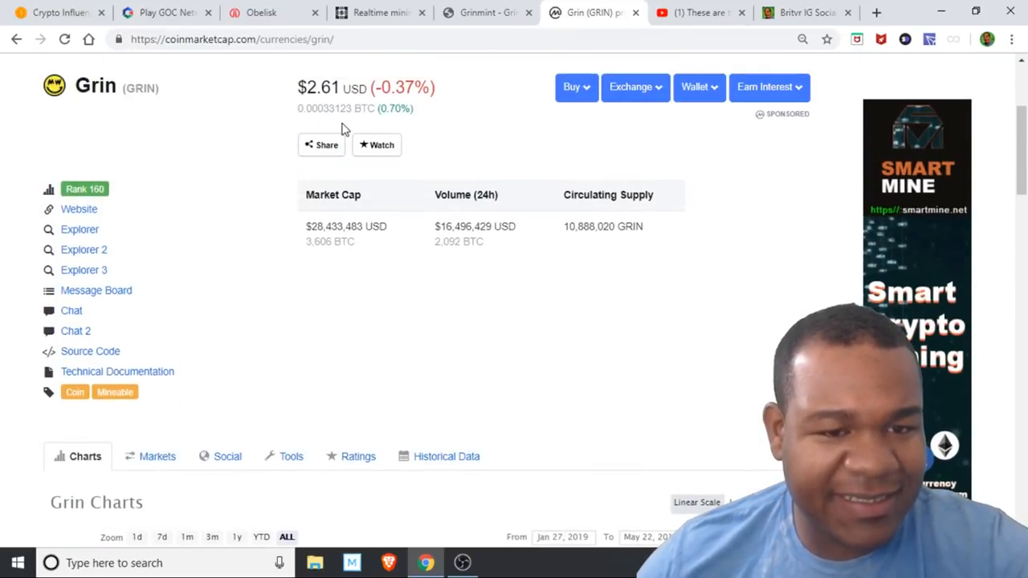
mouse_move(565, 144)
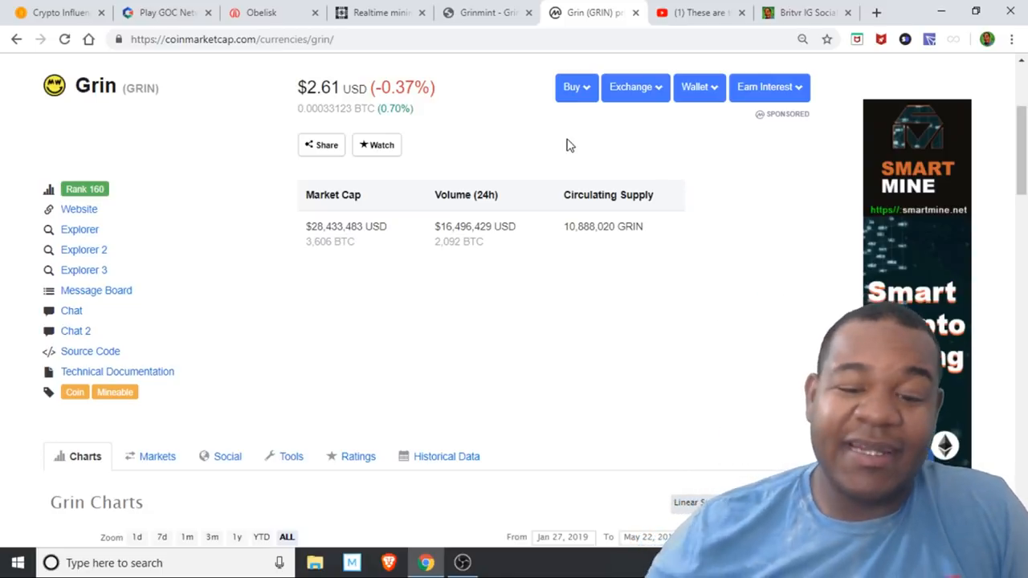
scroll(down, 3)
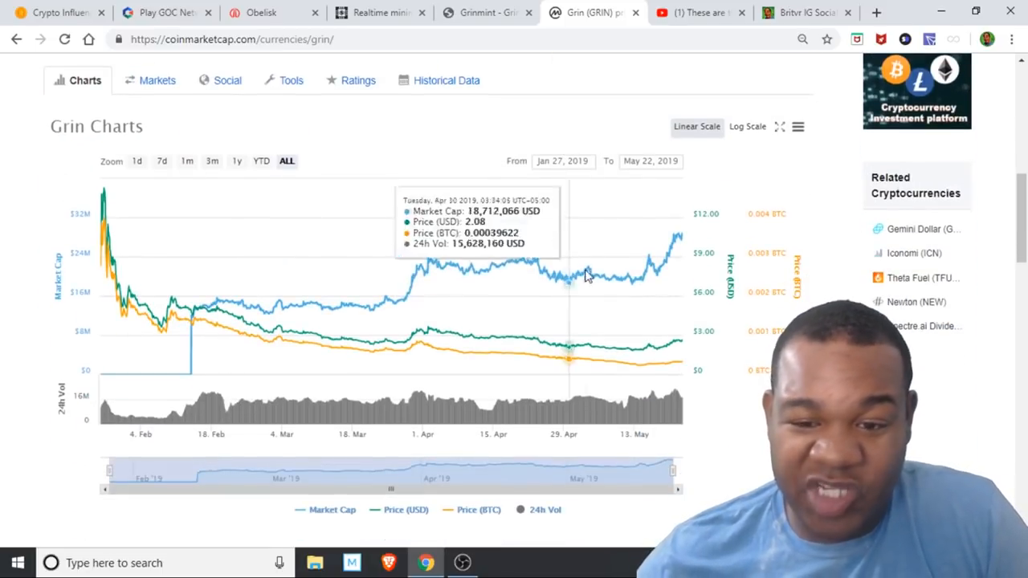
mouse_move(651, 353)
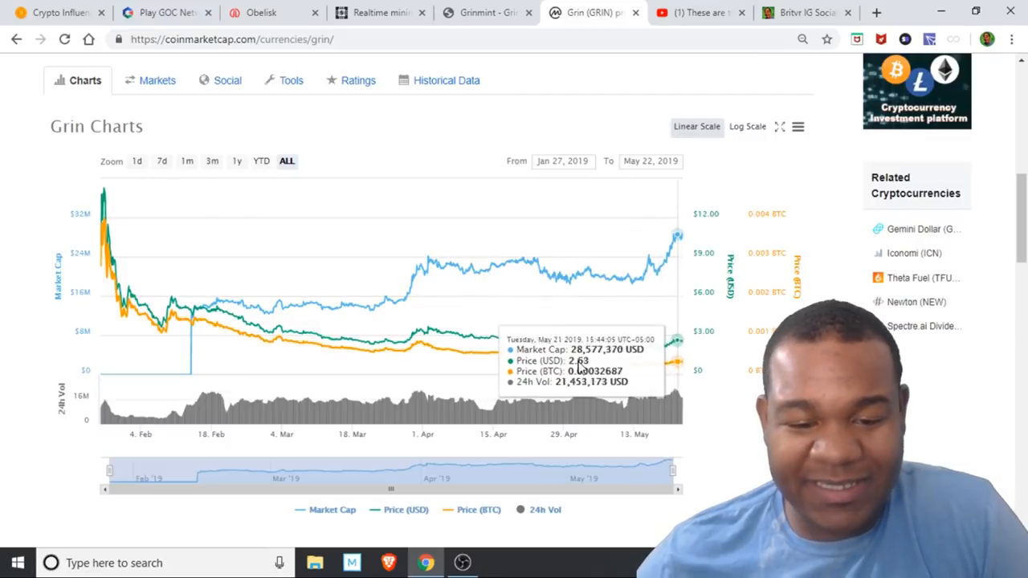
mouse_move(99, 238)
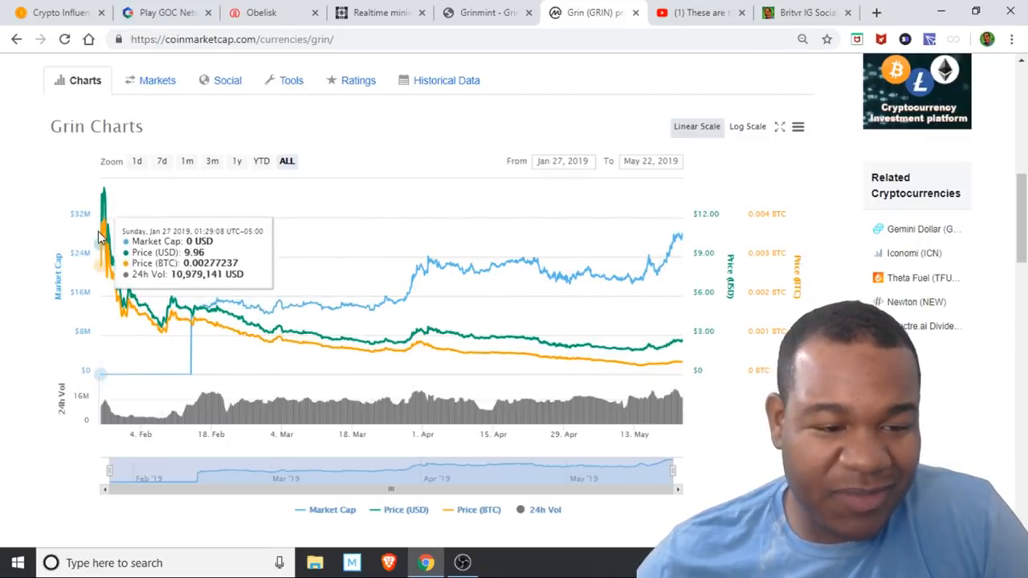
mouse_move(104, 217)
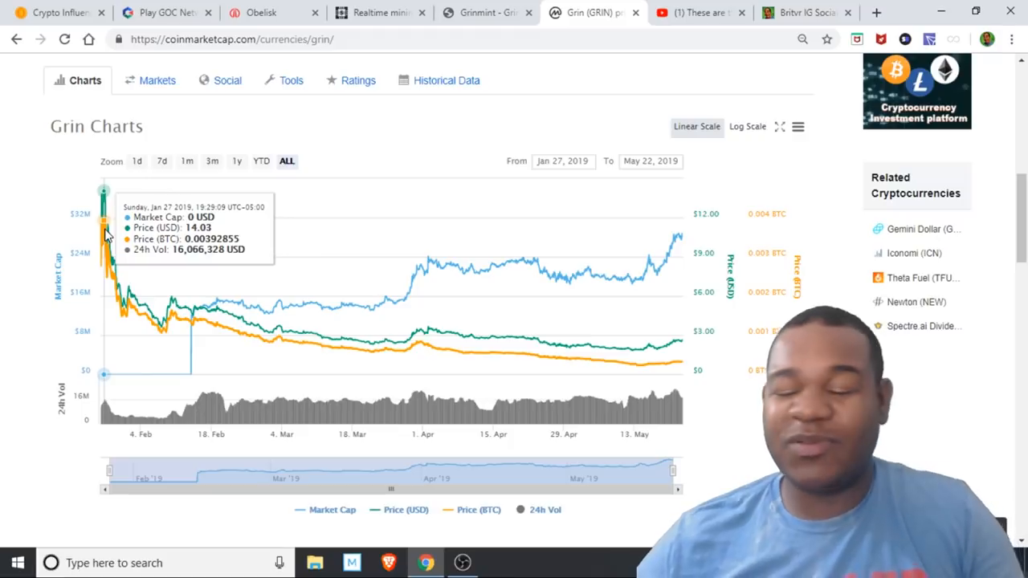
mouse_move(678, 361)
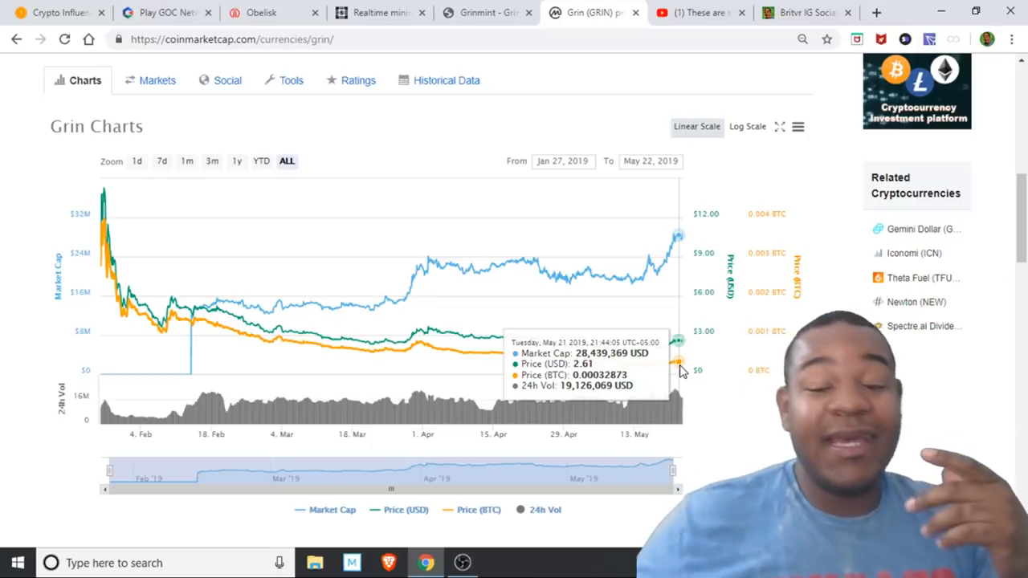
scroll(up, 3)
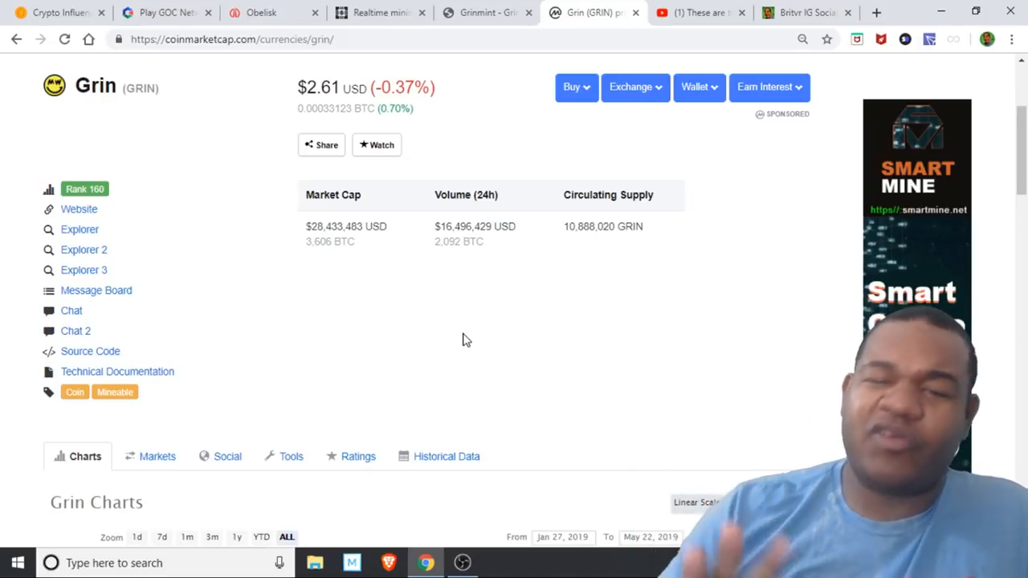
Return via the Obelisk tab to the ASIC Miner Value profitability table.
click(261, 13)
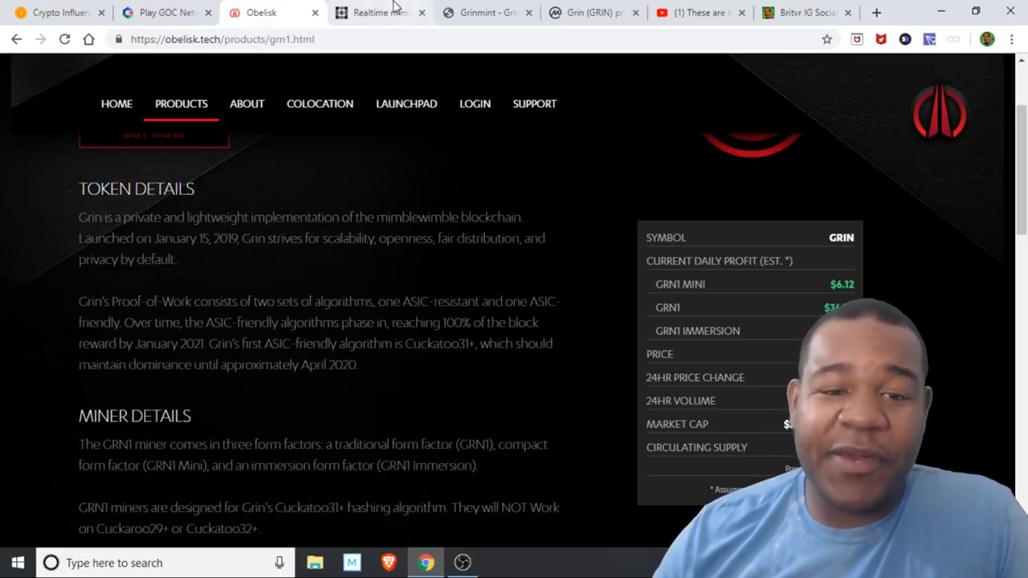
click(378, 12)
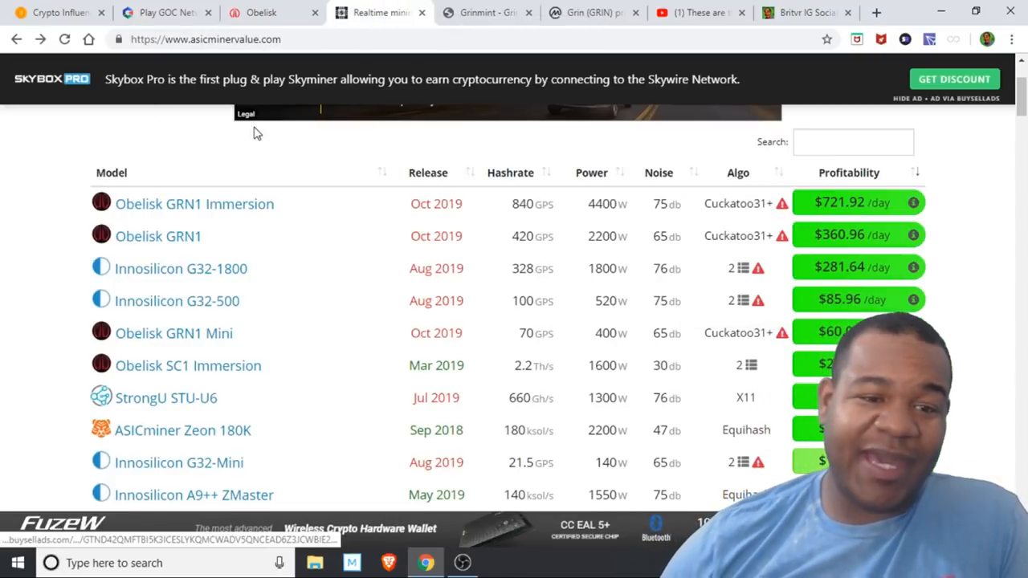
mouse_move(180, 268)
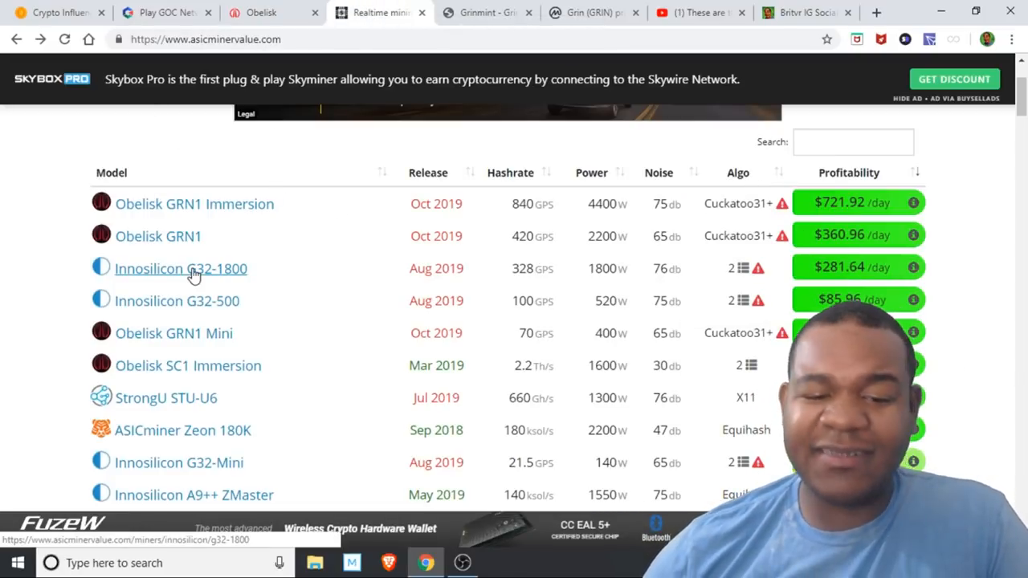
View the Innosilicon G32-1800 detail page showing $281.30/day profit.
click(180, 268)
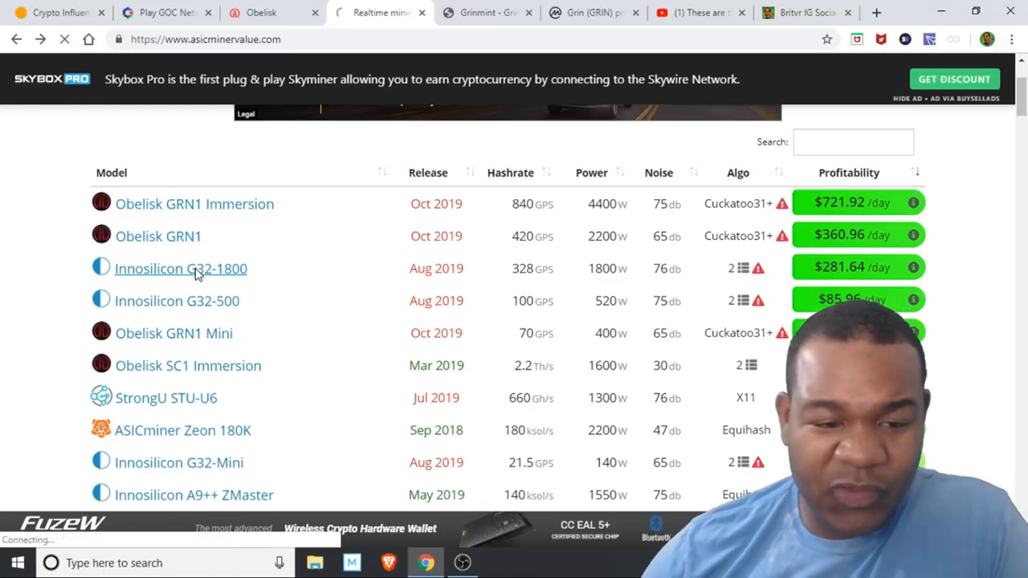
click(180, 268)
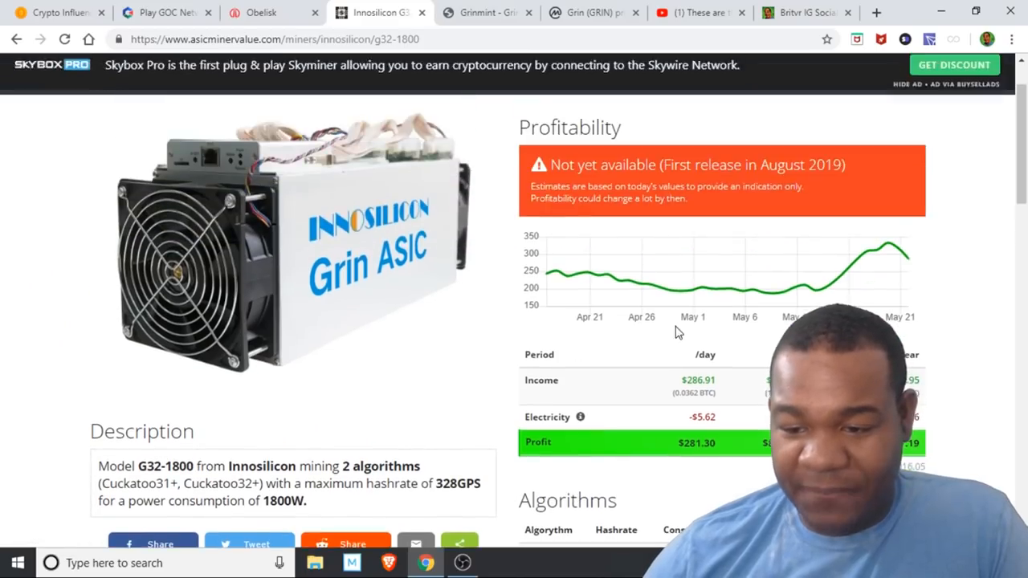
scroll(down, 3)
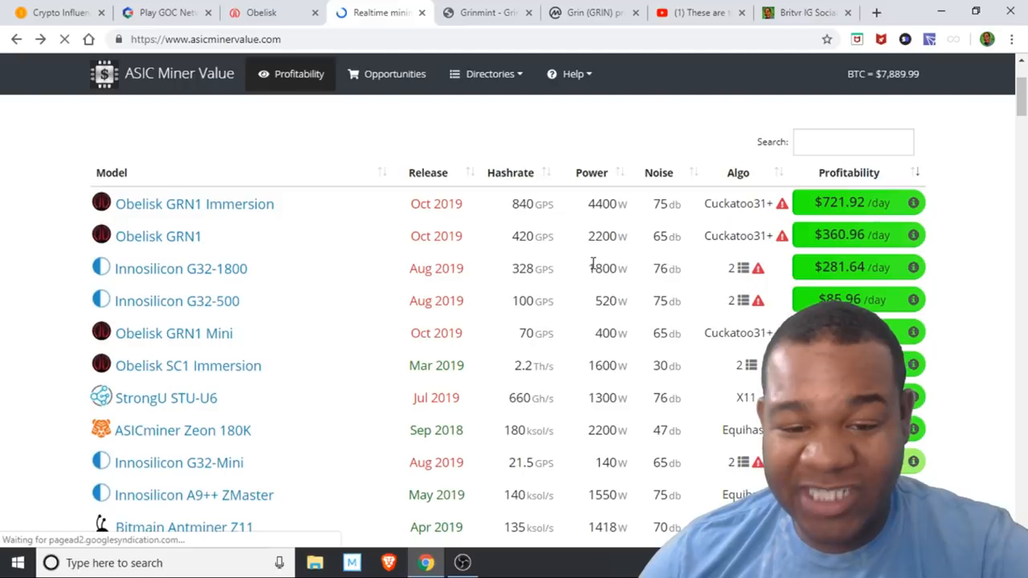
Review the Obelisk GRN1 Mini, GRN1 and GRN1 Immersion estimated specifications and prices.
click(260, 13)
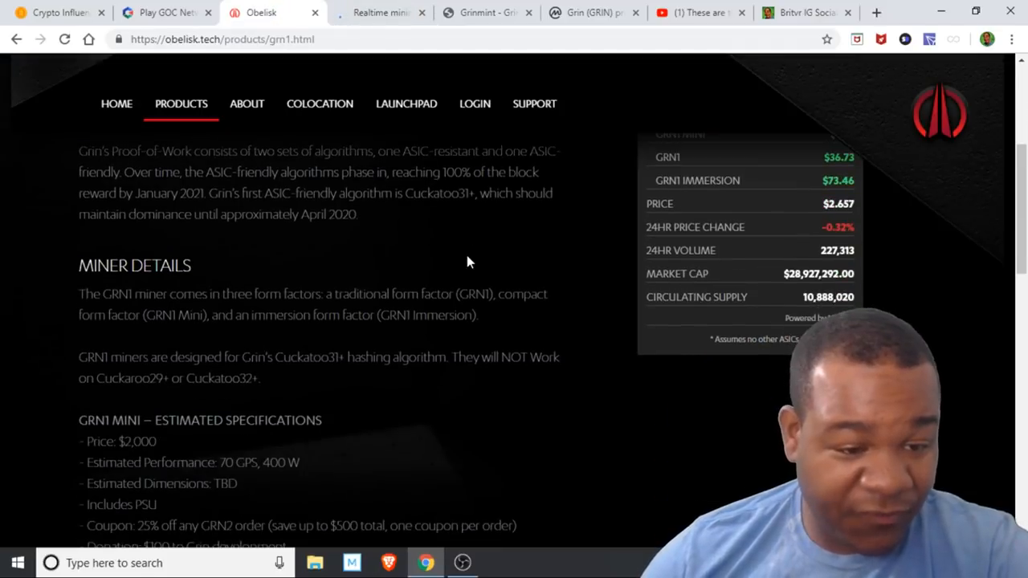
scroll(down, 3)
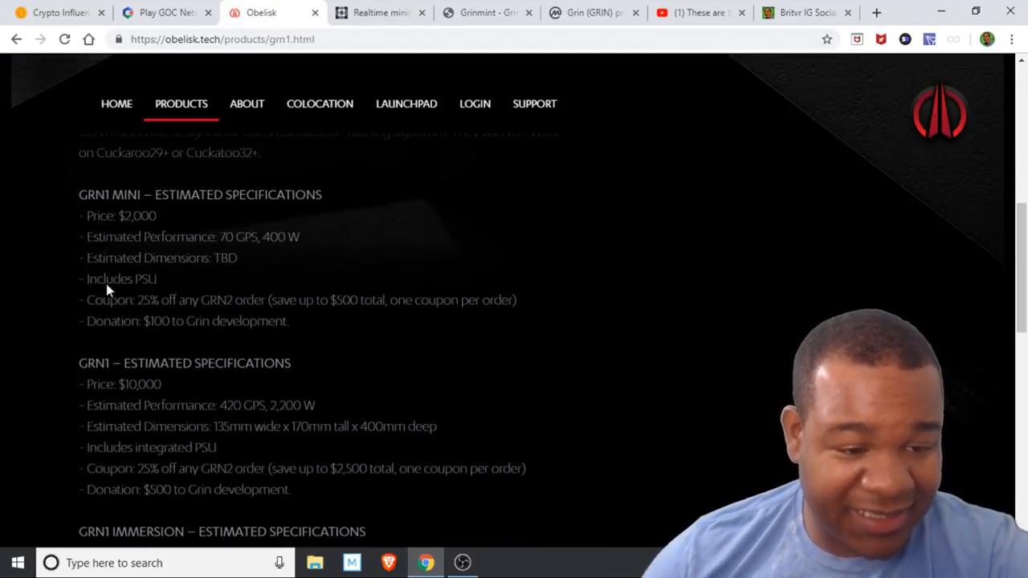
scroll(down, 3)
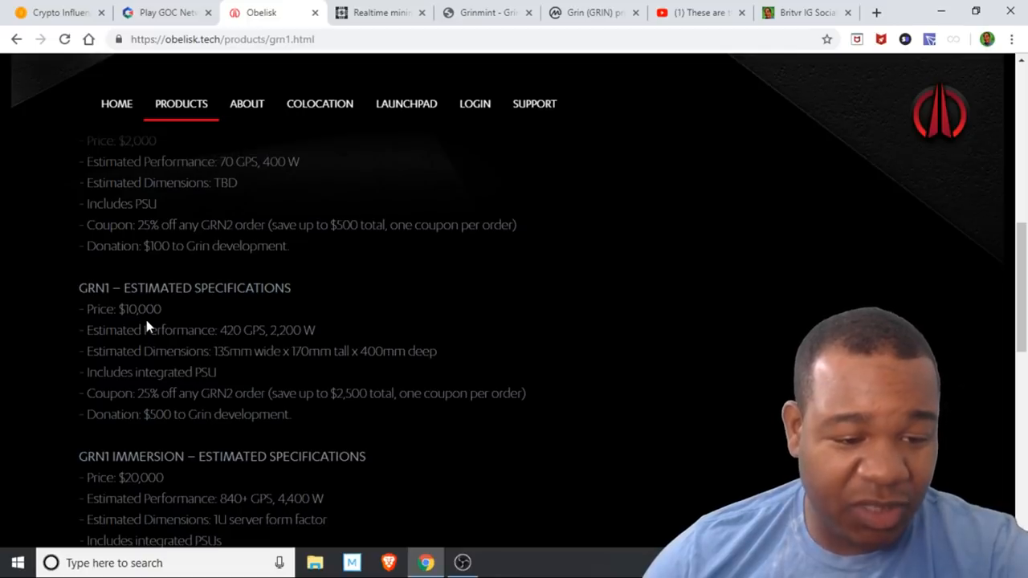
scroll(down, 3)
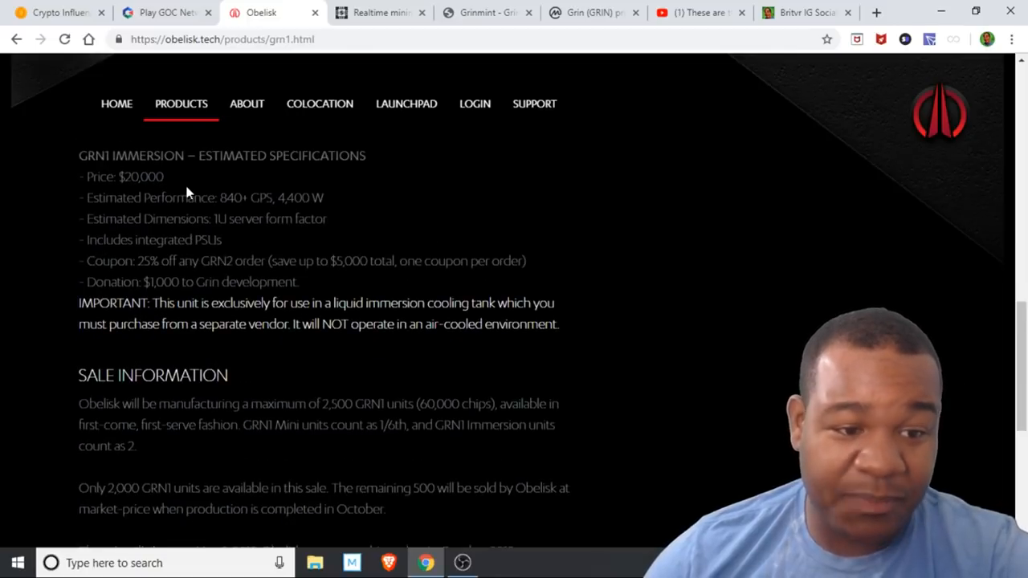
mouse_move(304, 244)
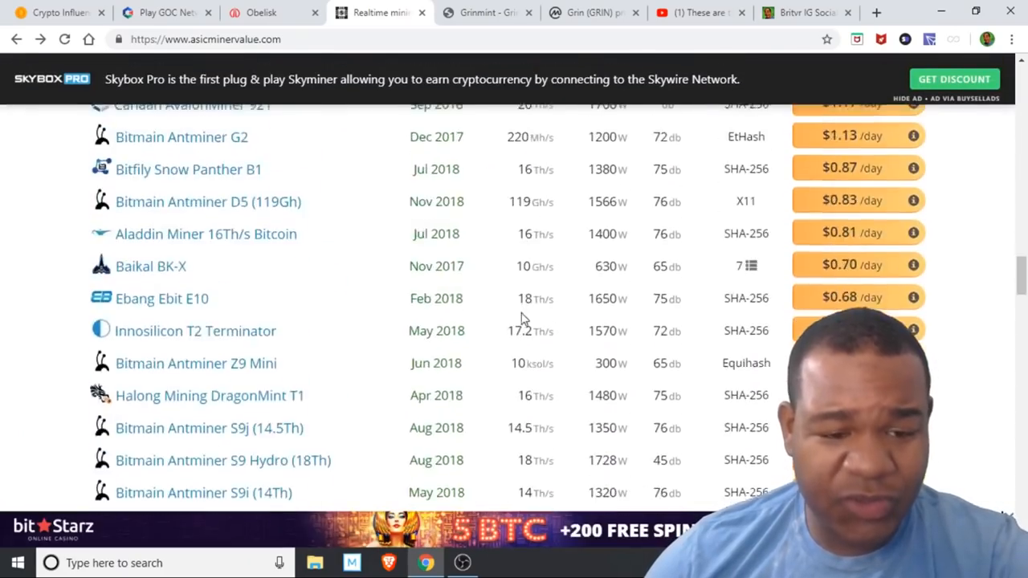
Review the GRN1 Immersion vendor prices, $18,000 to $22,245.77, then return to the list.
scroll(up, 3)
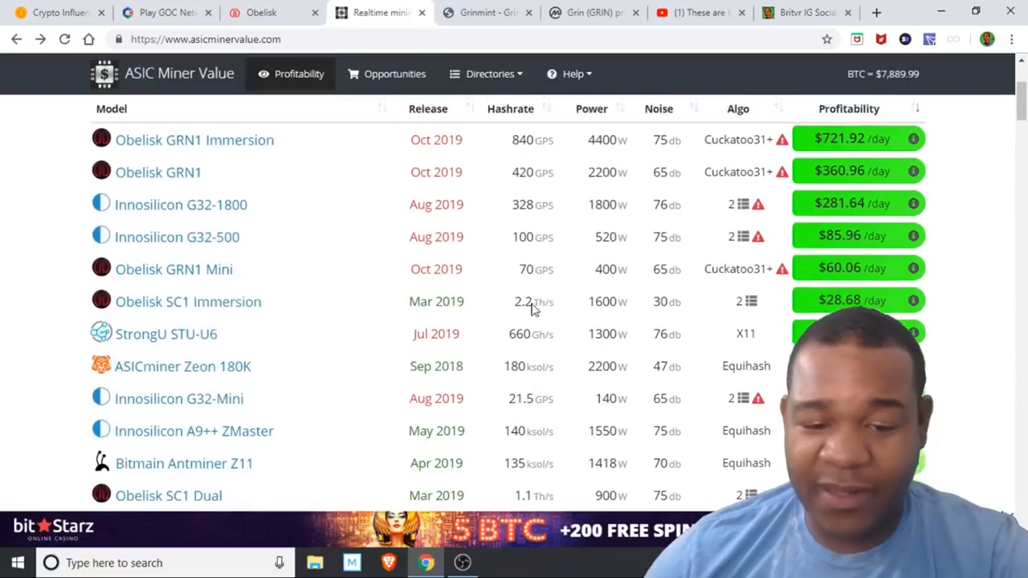
click(194, 138)
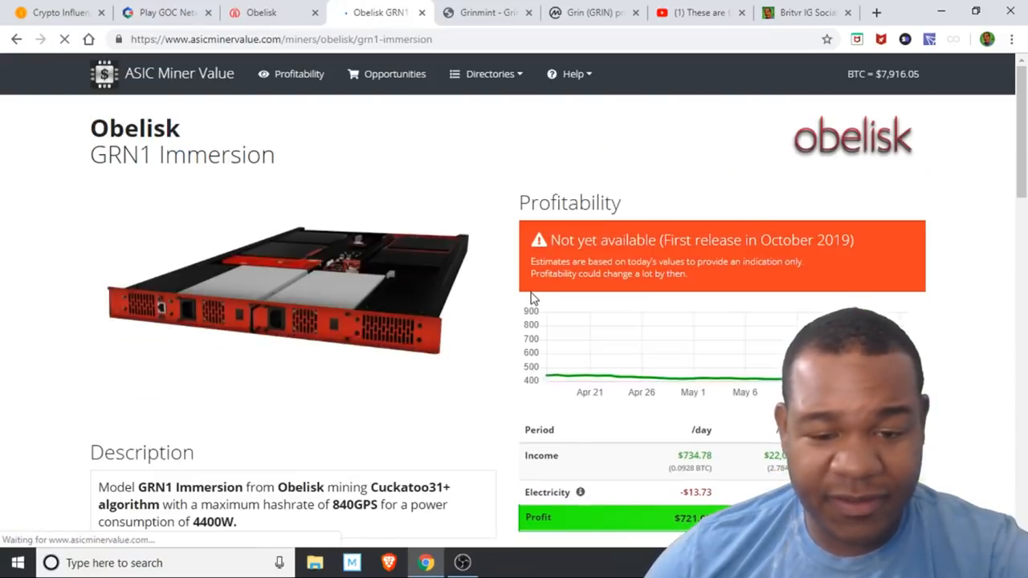
scroll(down, 3)
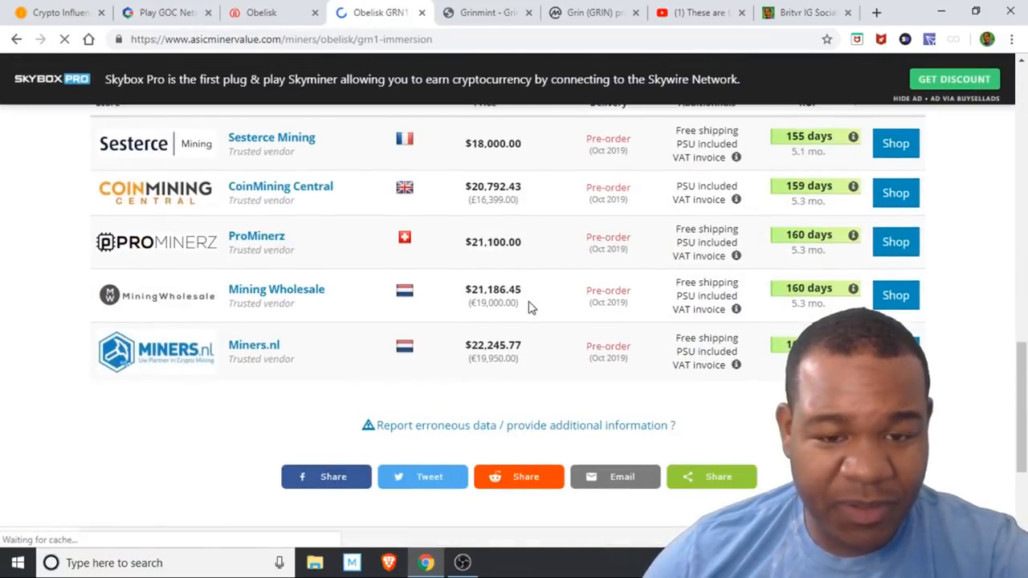
scroll(up, 3)
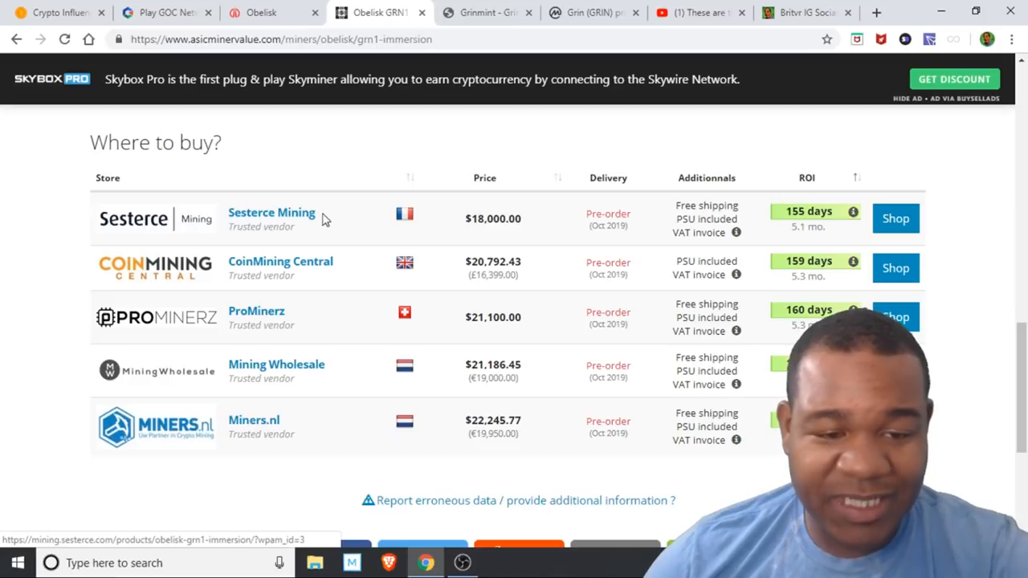
mouse_move(469, 231)
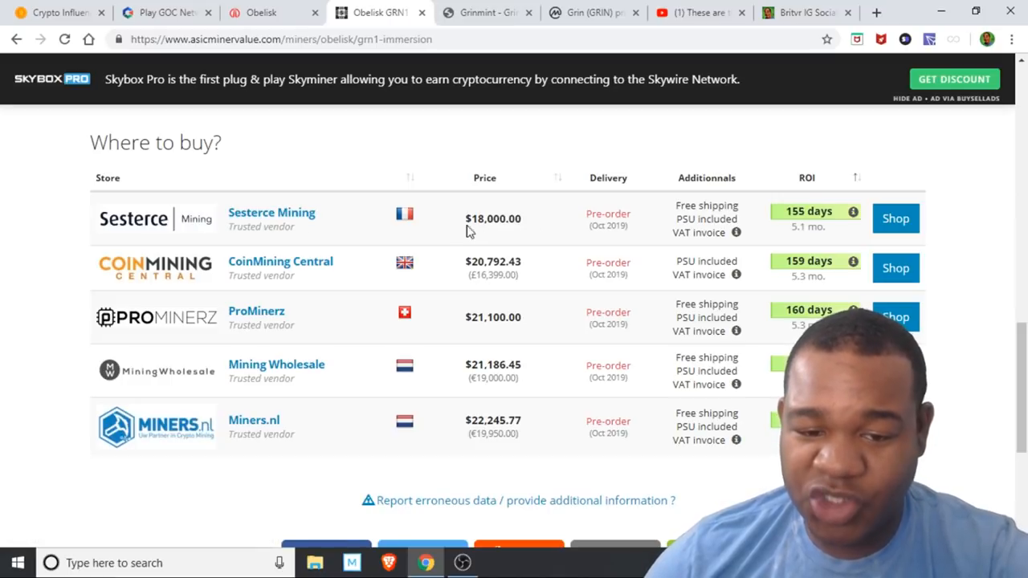
mouse_move(513, 446)
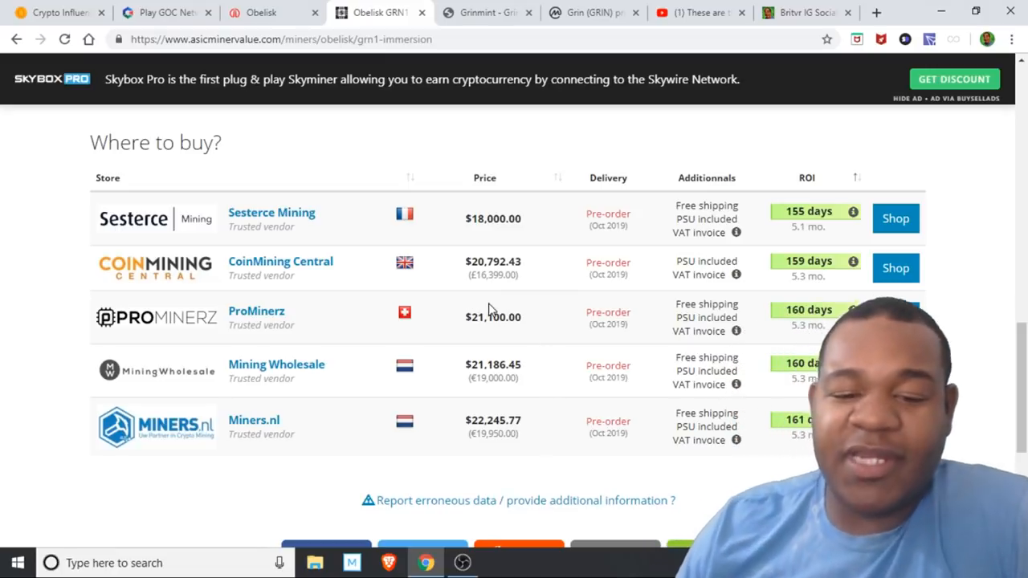
mouse_move(488, 380)
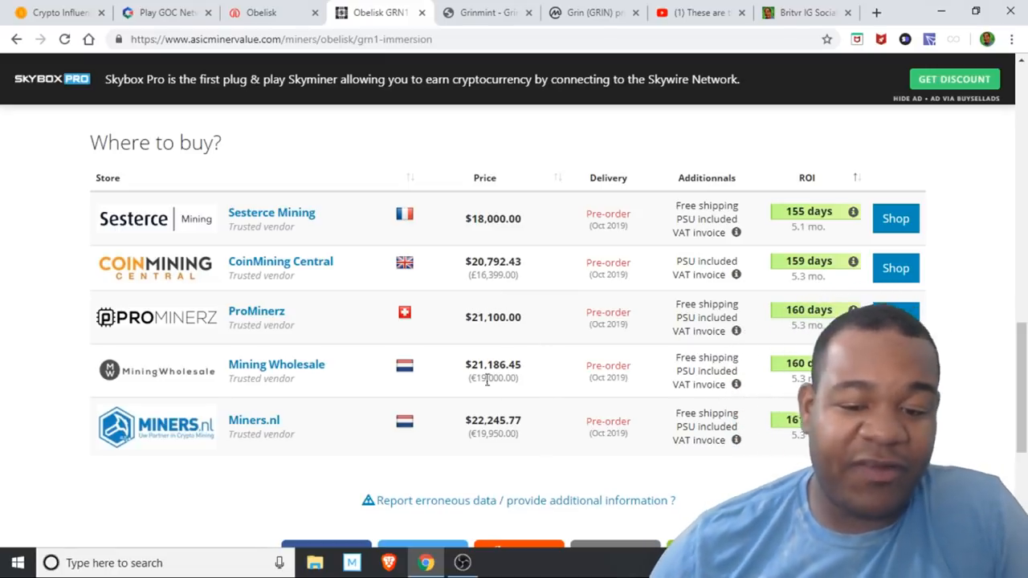
scroll(up, 3)
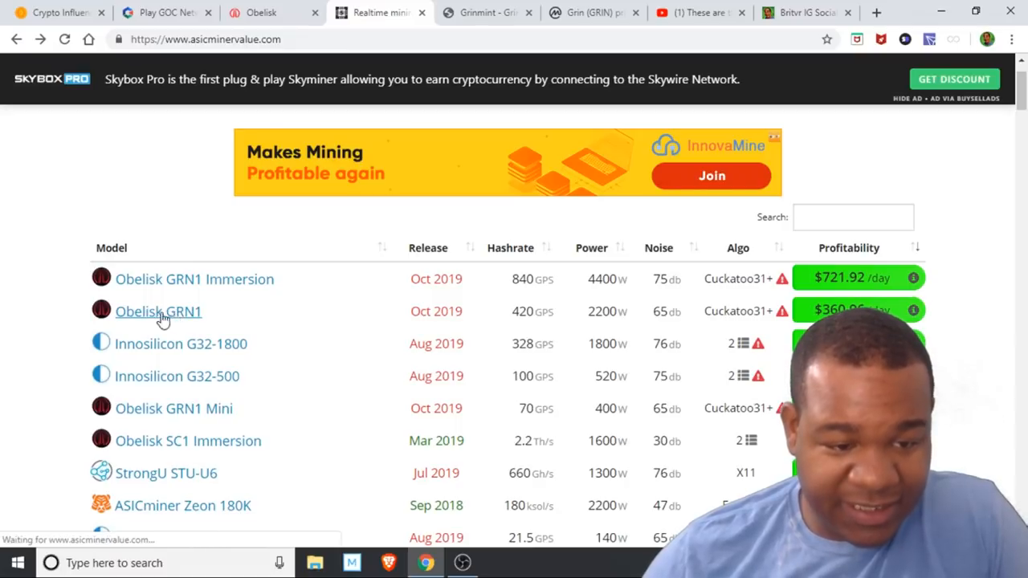
click(157, 311)
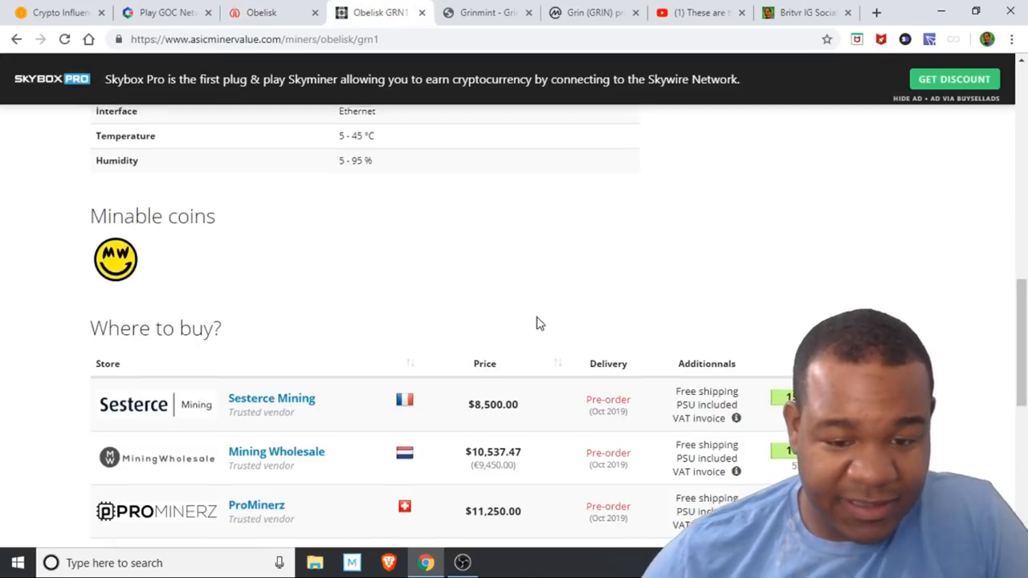
scroll(up, 3)
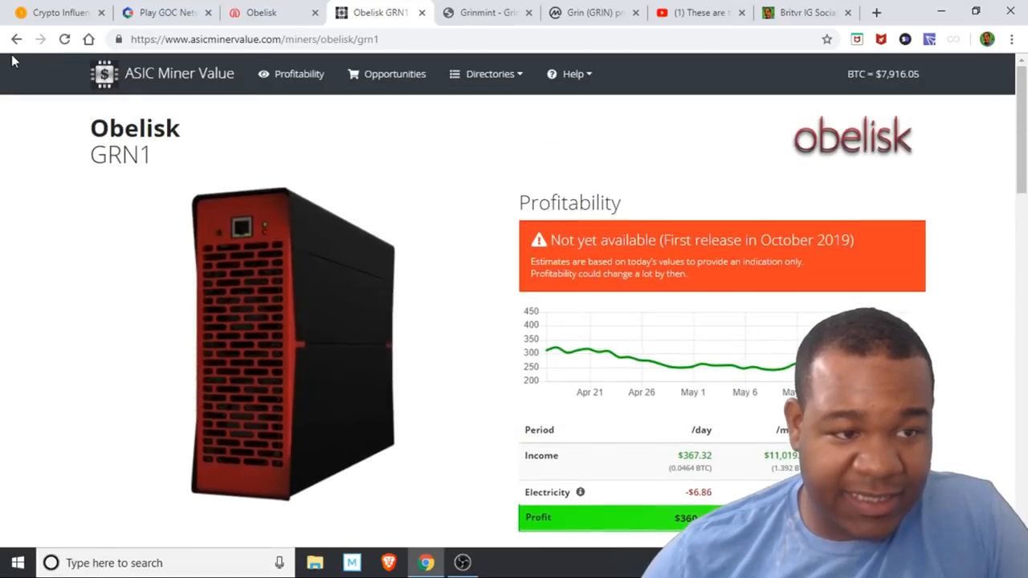
click(299, 74)
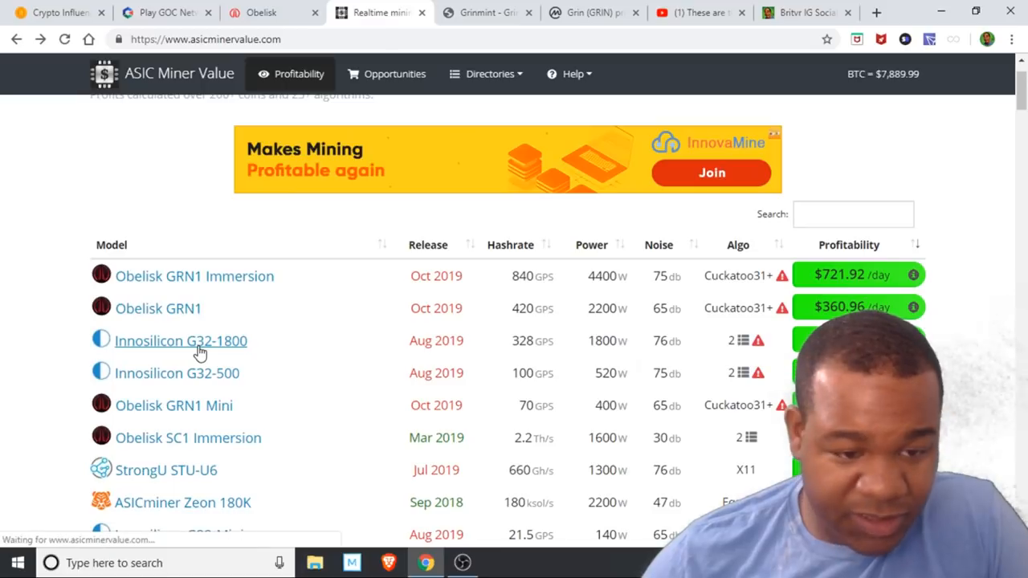
View the Innosilicon G32-1800 vendor list, cheapest at $10,142 from CoinMining Central.
click(180, 340)
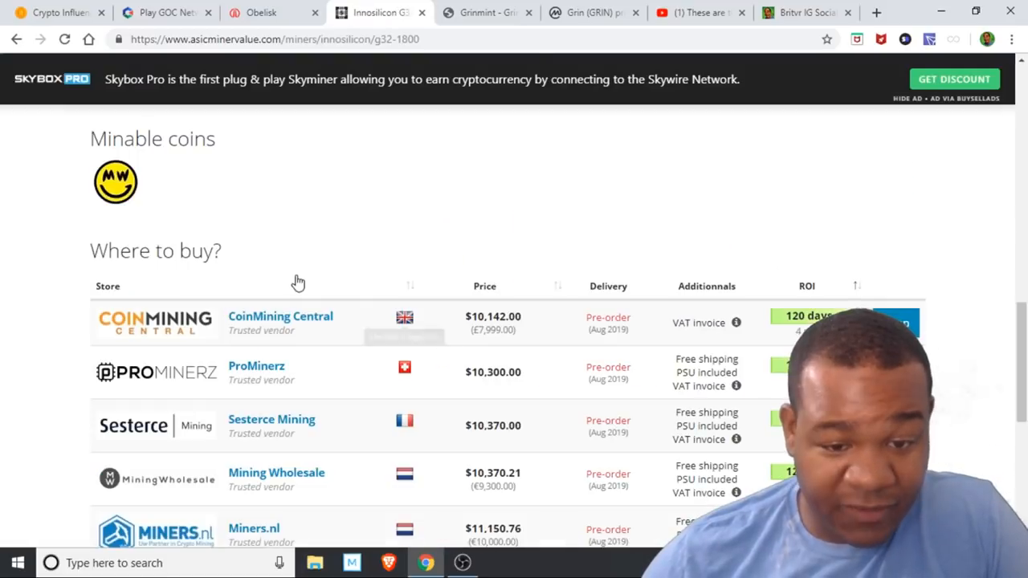
mouse_move(520, 331)
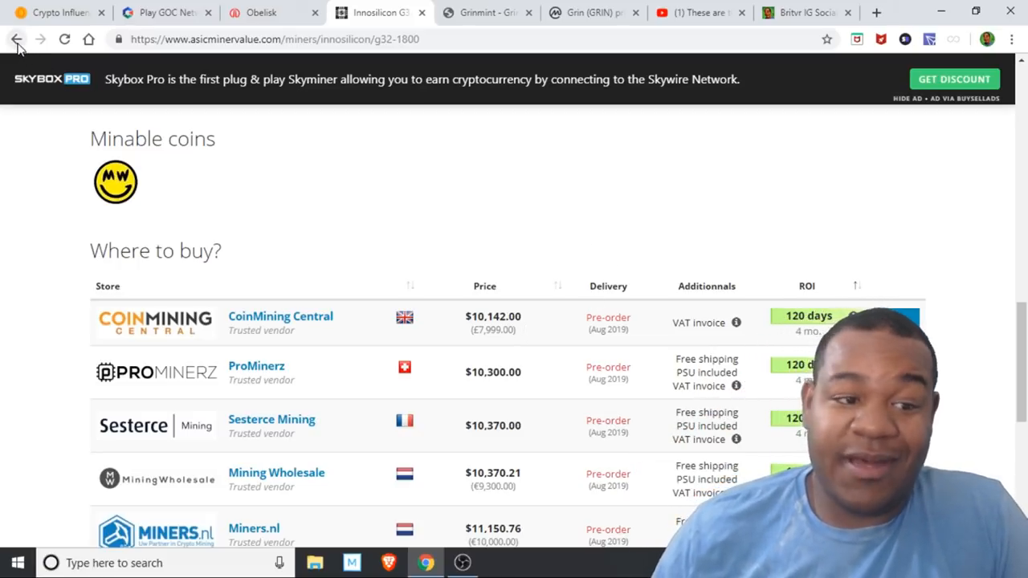
Go back to the profitability table listing G32-1800 at $281.64/day and G32-500 at $85.96/day.
click(18, 39)
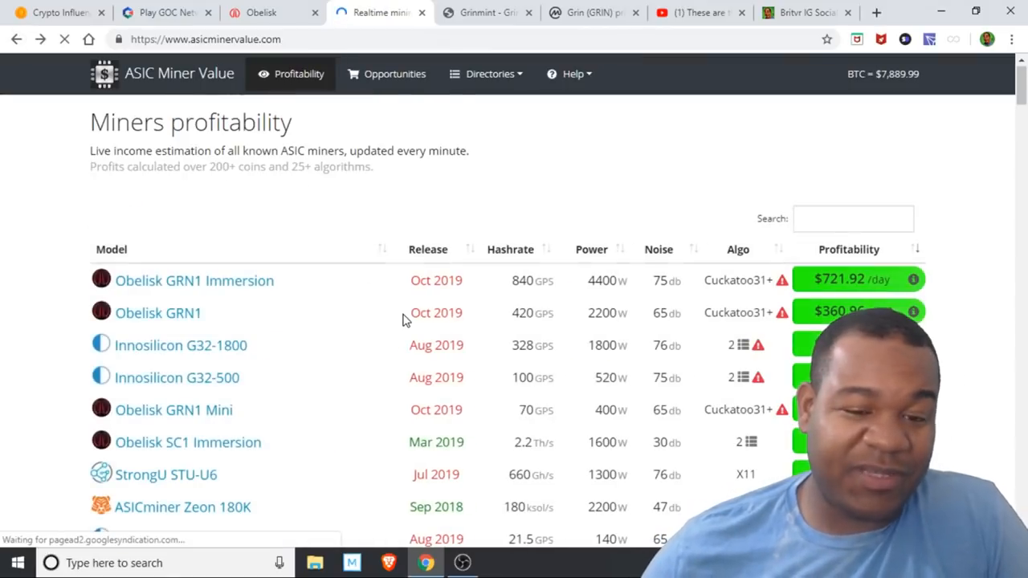
scroll(down, 3)
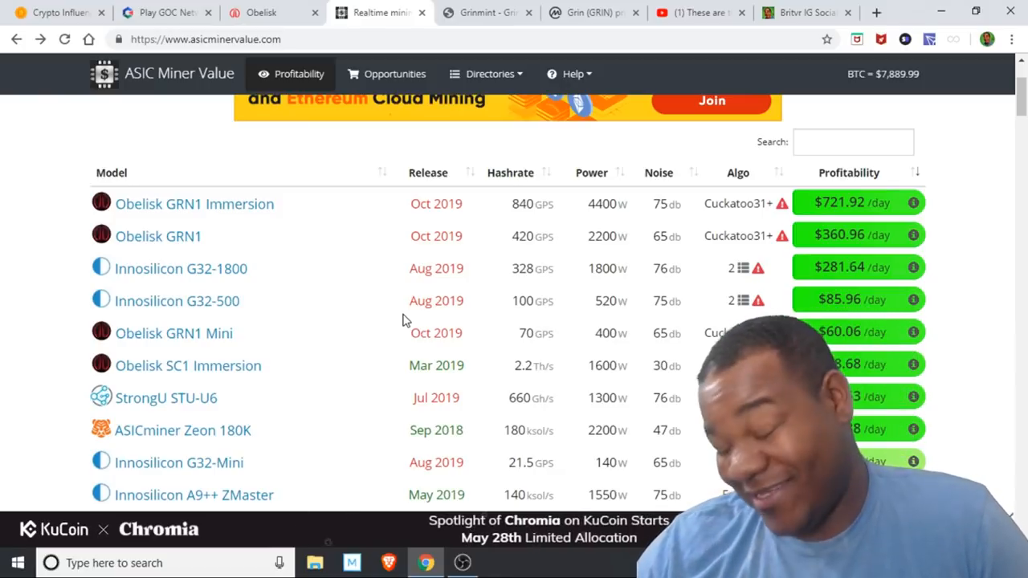
Stop briefly at the CNBC bitcoin video, then browse Britten Adams' About Me photo gallery.
click(699, 13)
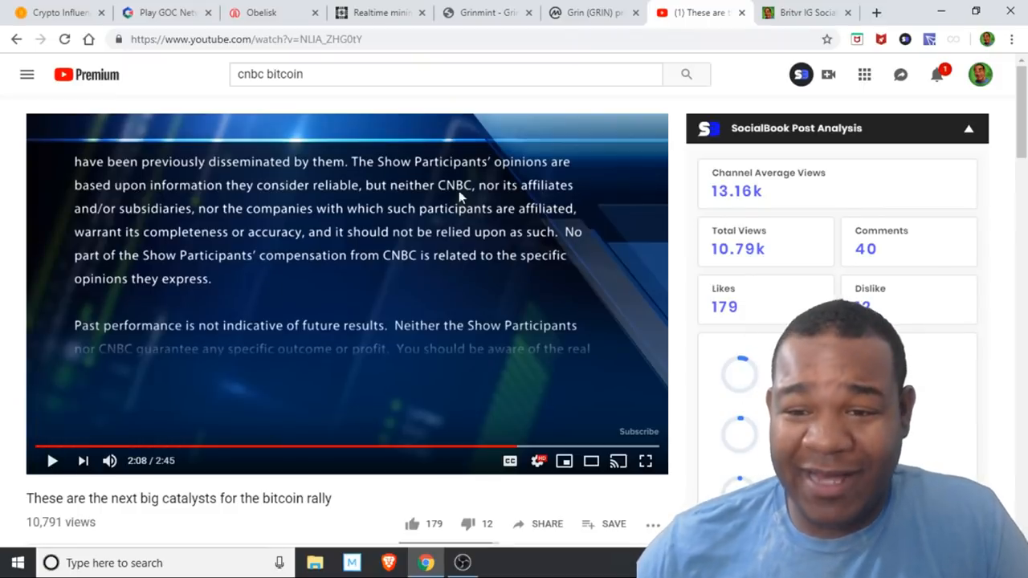
click(804, 12)
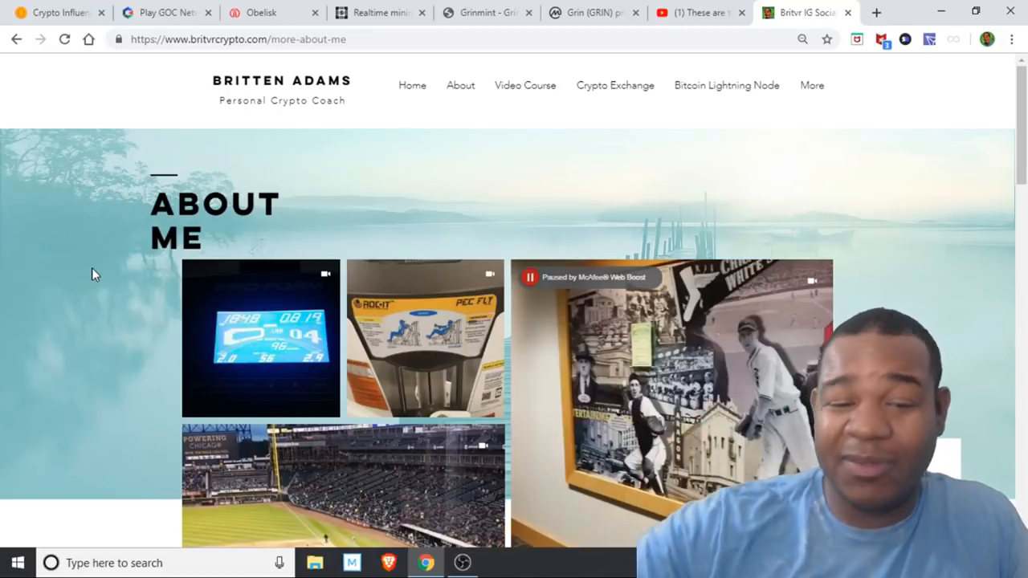
scroll(down, 3)
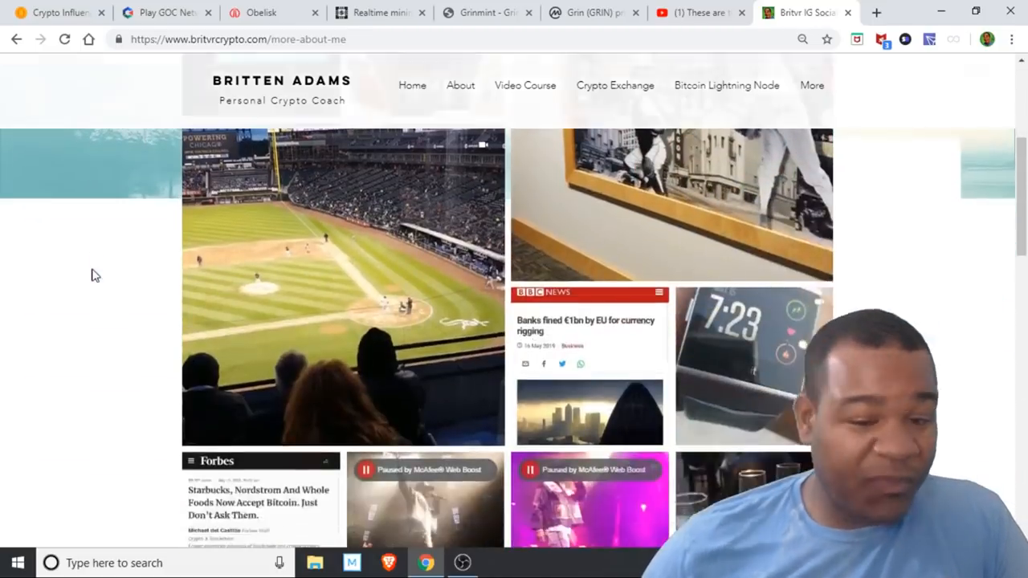
scroll(up, 3)
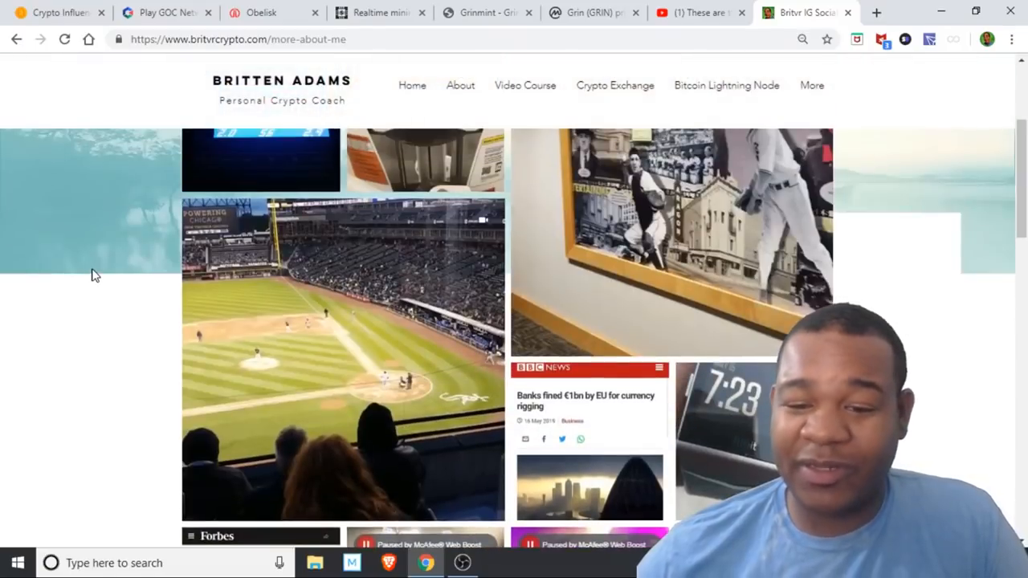
scroll(up, 3)
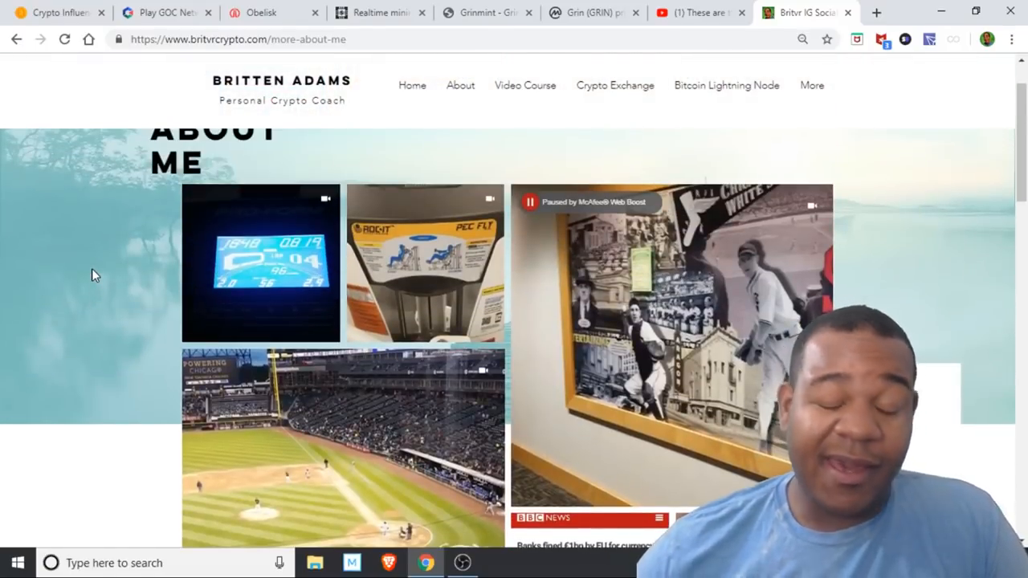